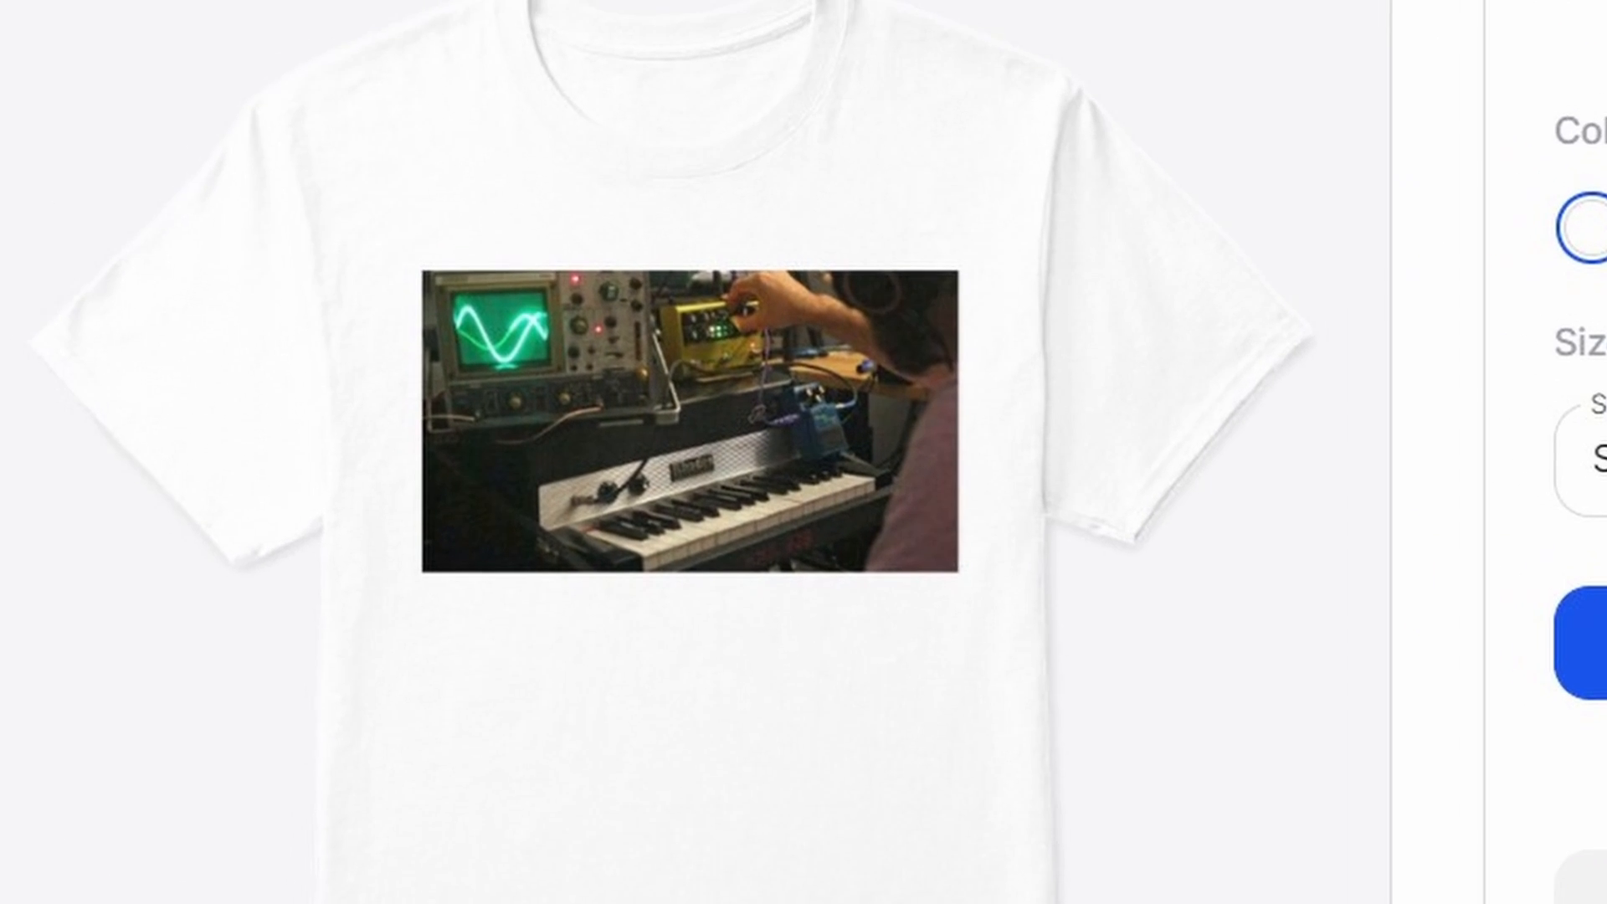
{"action": "scroll", "scroll_direction": "down", "scroll_amount": 3}
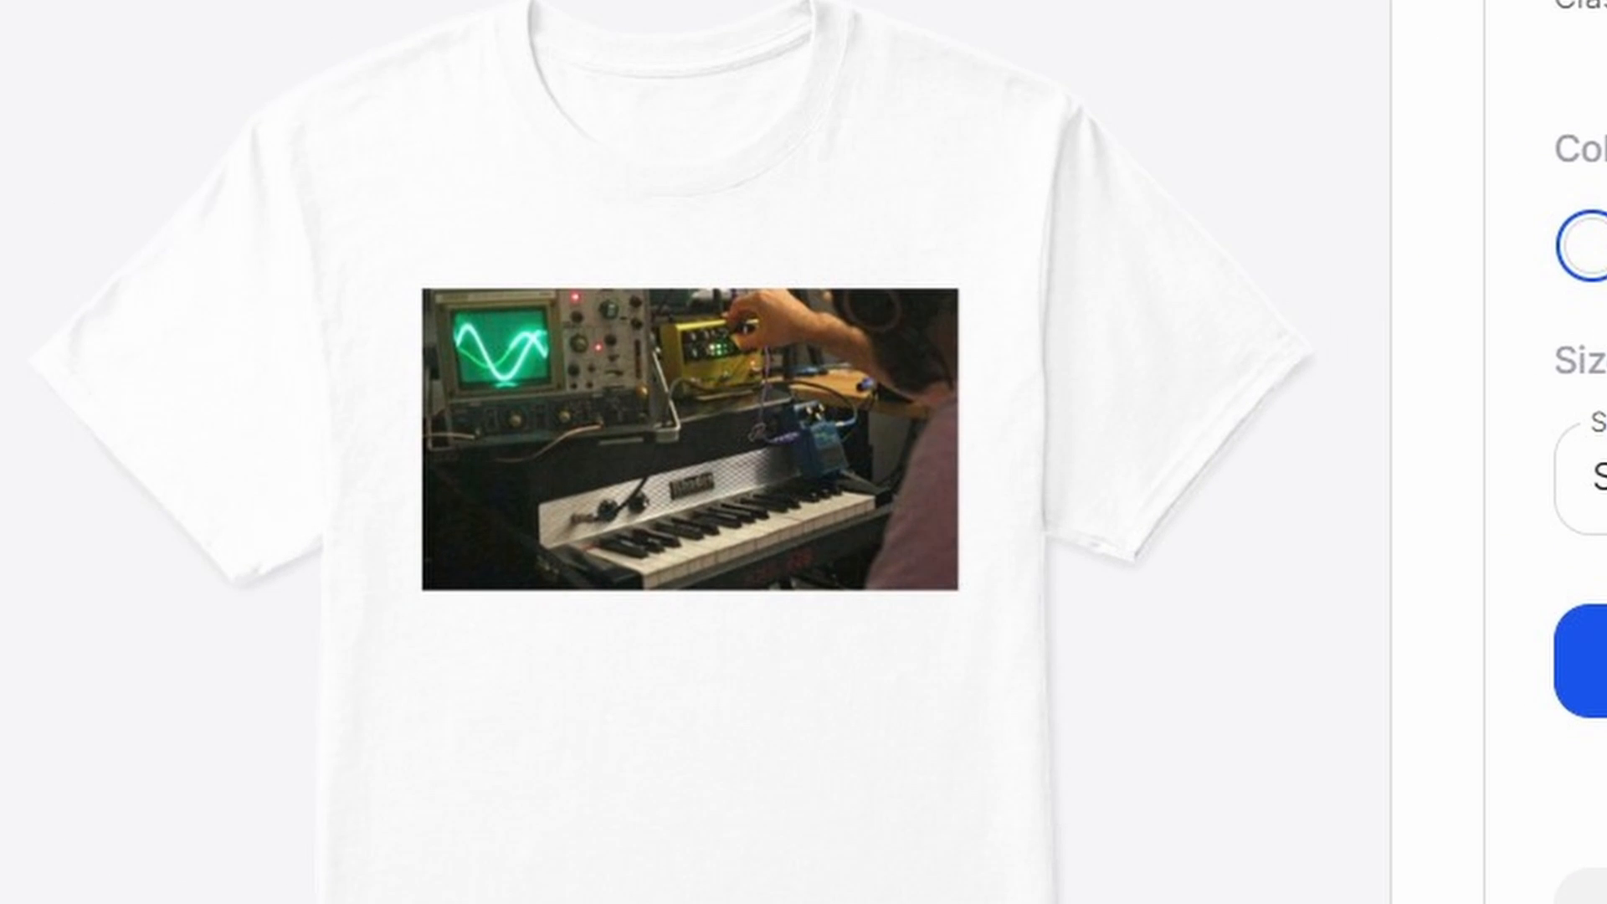